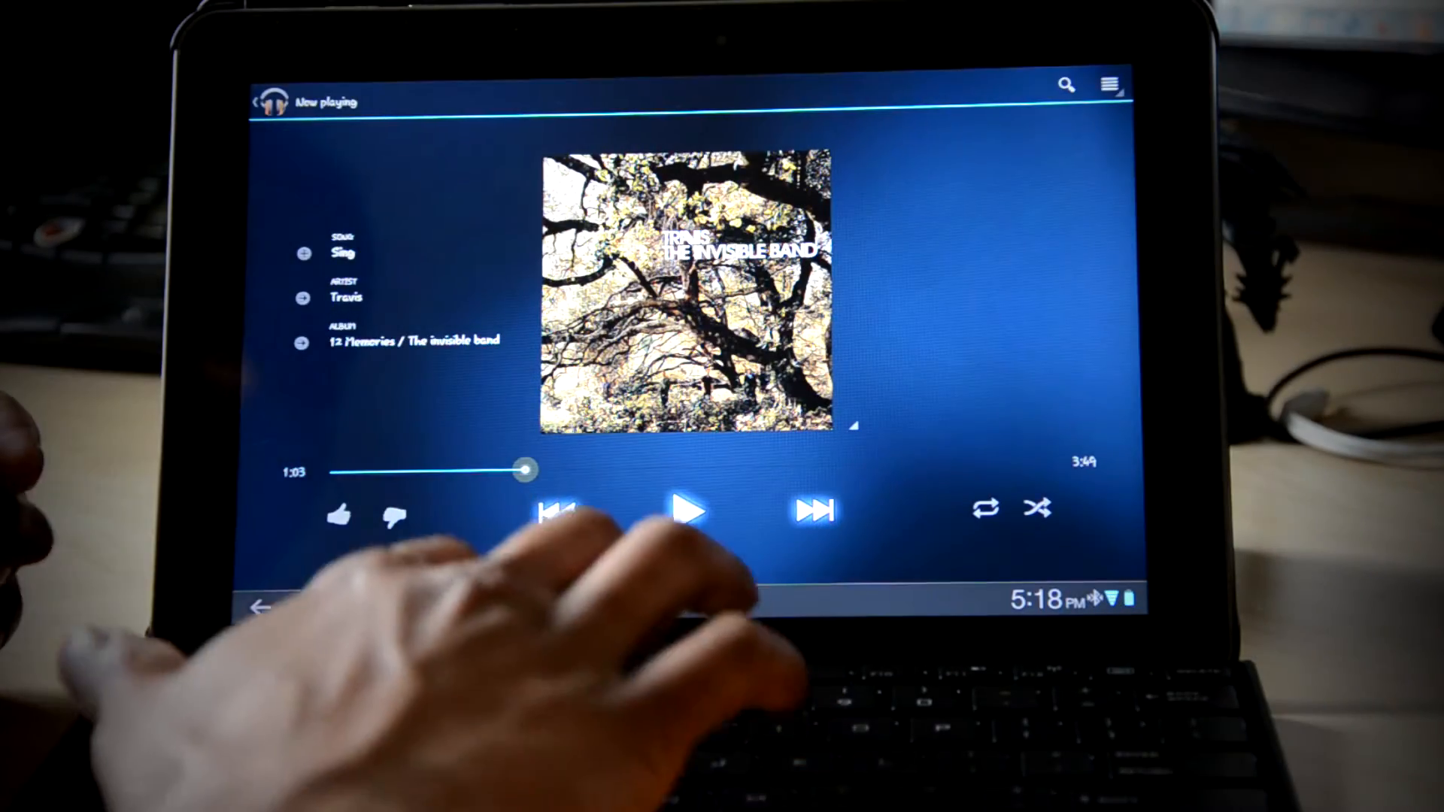
Step: Resume Travis's "Sing" briefly, then pause it again at about 1:05
{"action": "left_click", "coordinate": [686, 512]}
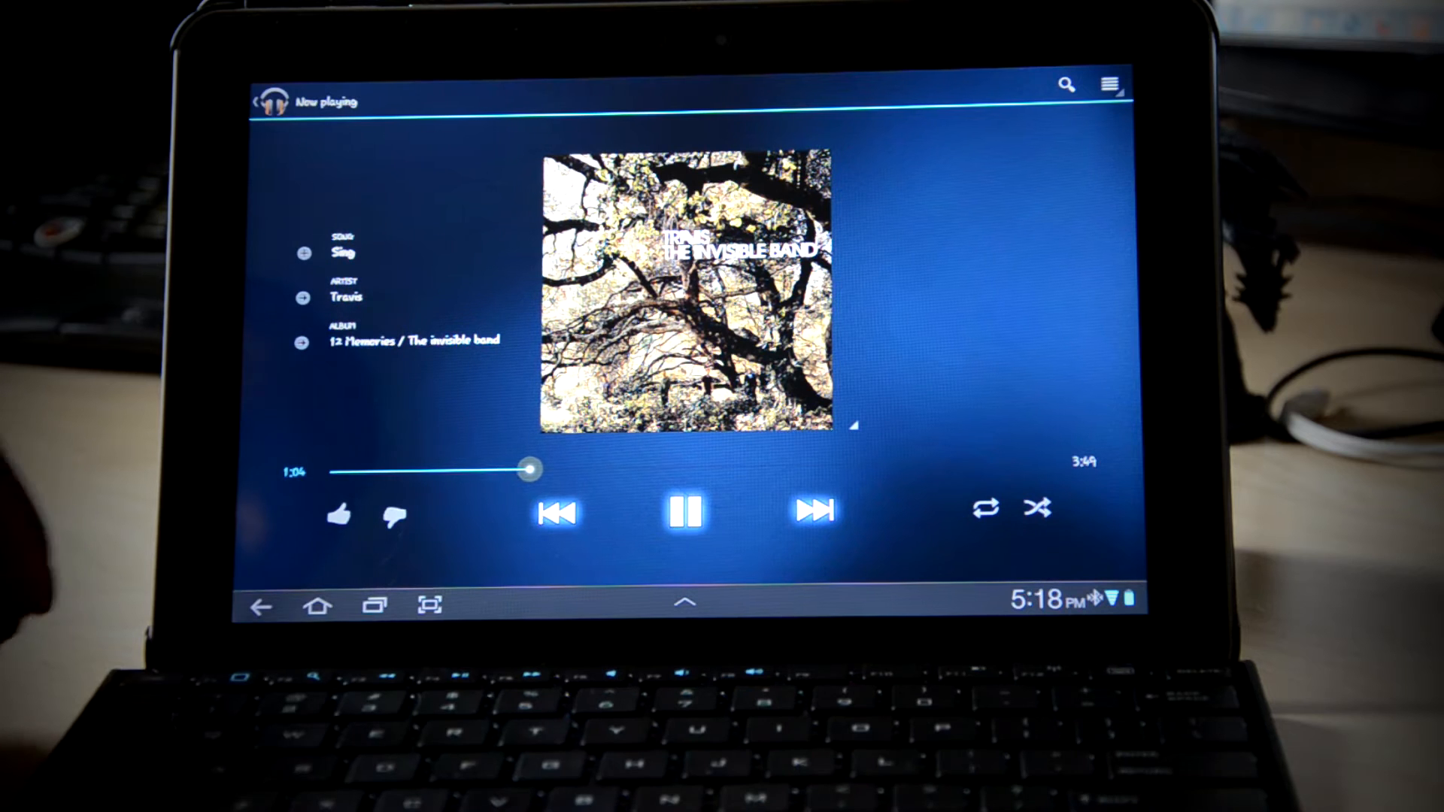
{"action": "left_click", "coordinate": [686, 511]}
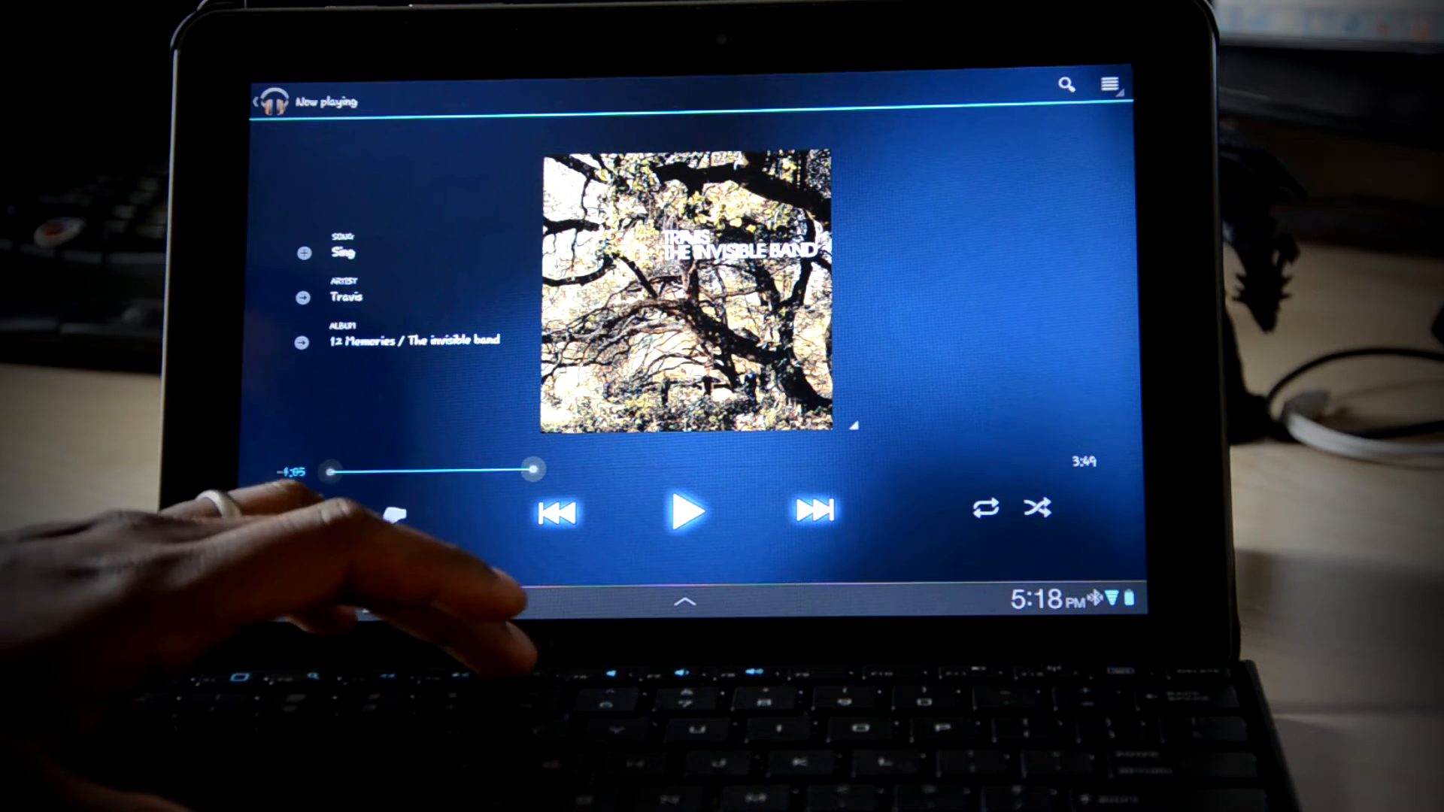